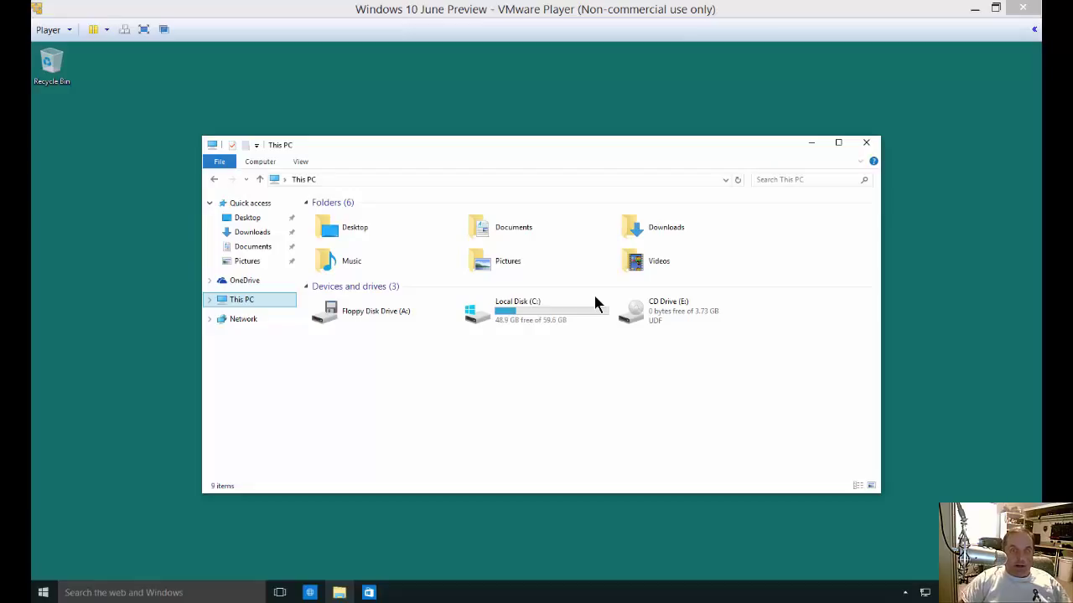
Select This PC in File Explorer and bring up its shortcut menu.
click(518, 310)
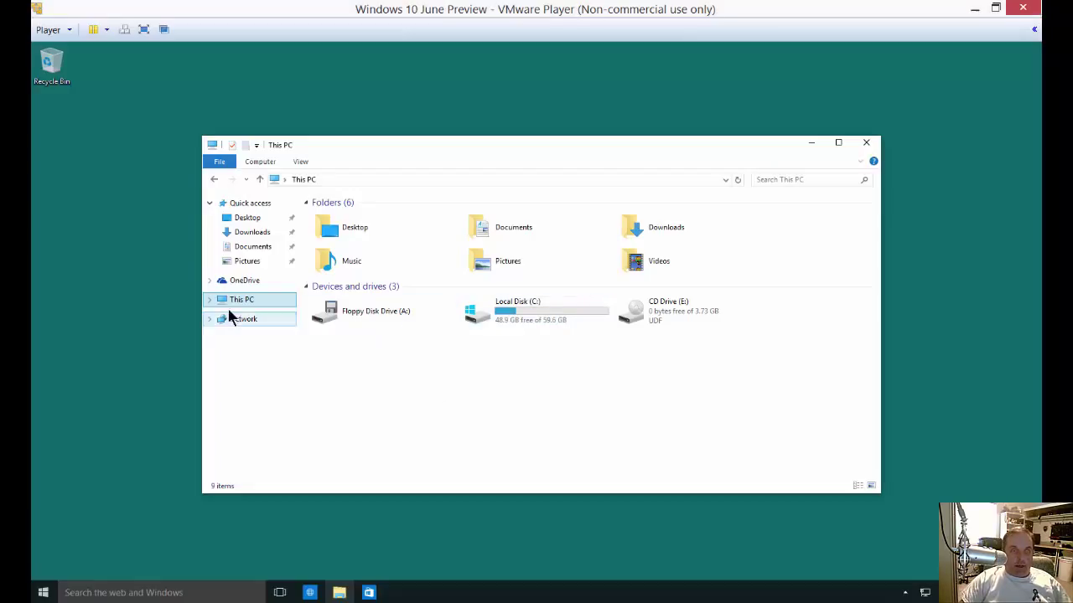
right_click(241, 299)
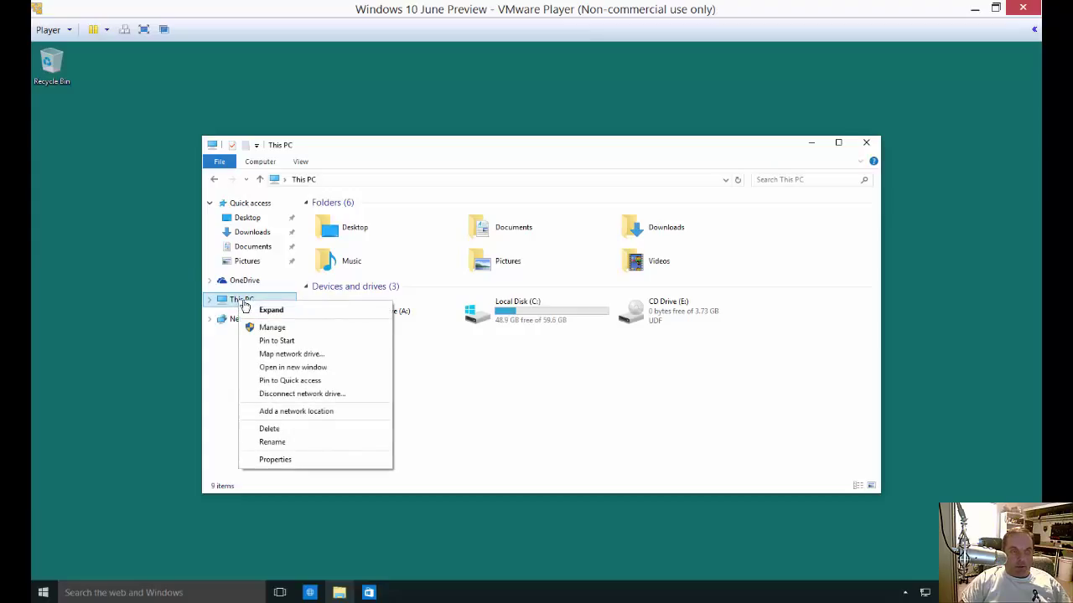
Open Computer Management from This PC's Manage option and view Disk Management.
click(455, 377)
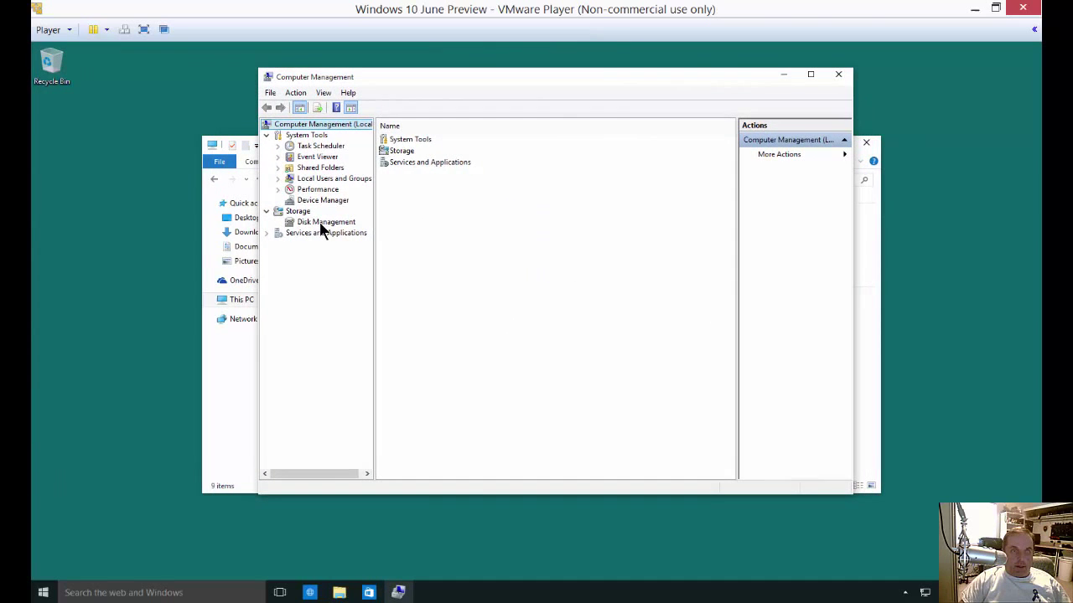
click(325, 221)
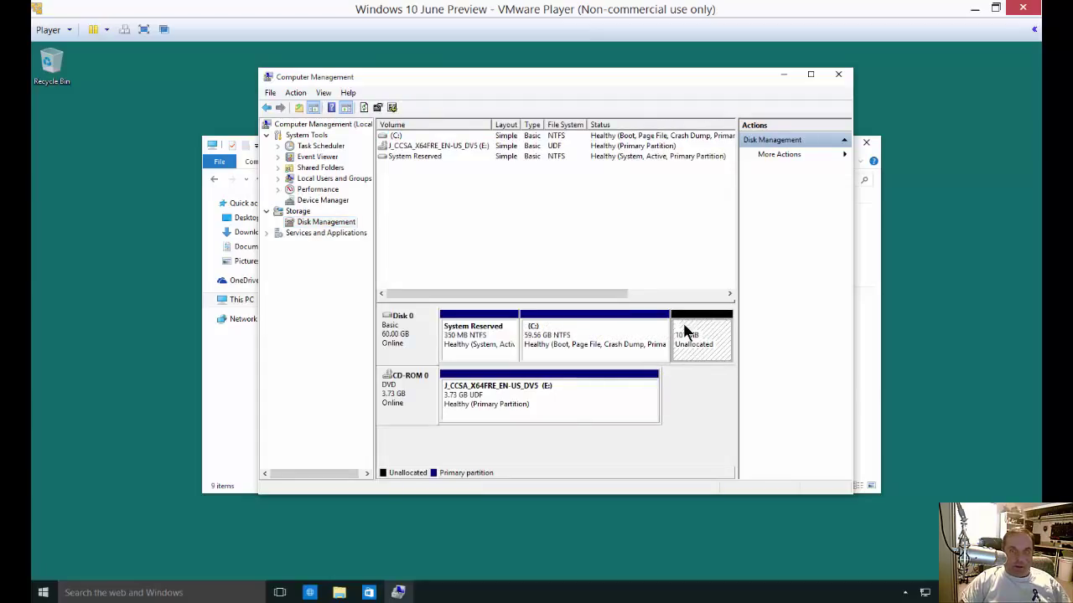
mouse_move(699, 348)
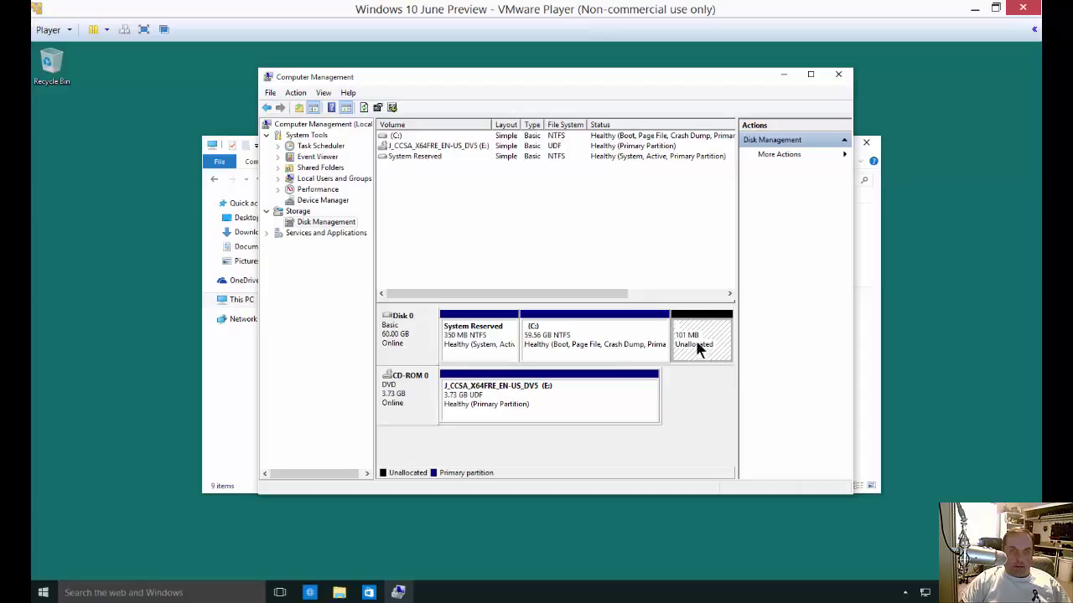
mouse_move(712, 351)
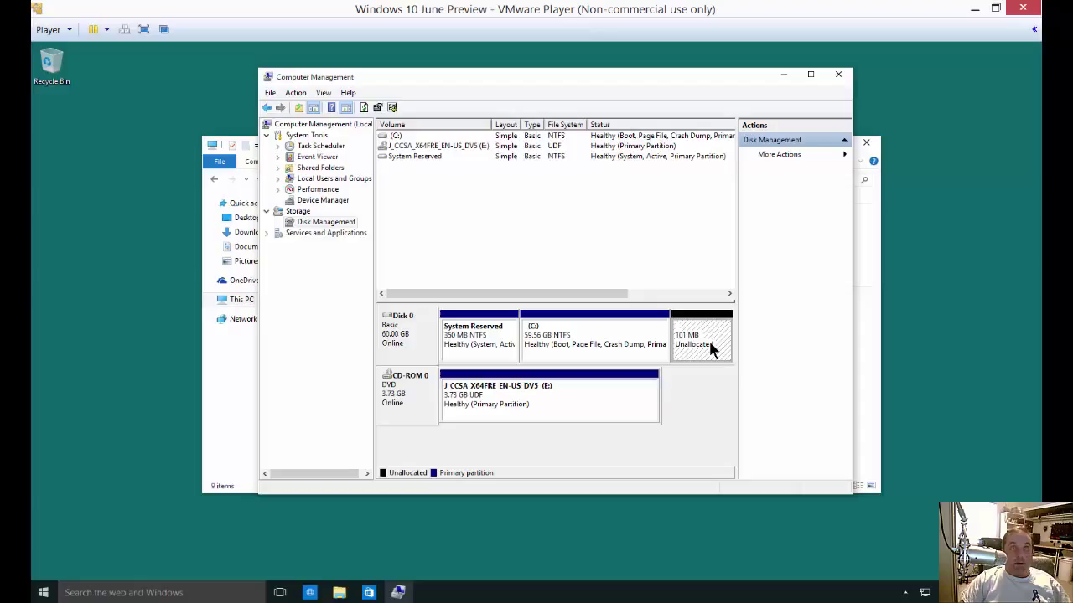
mouse_move(704, 339)
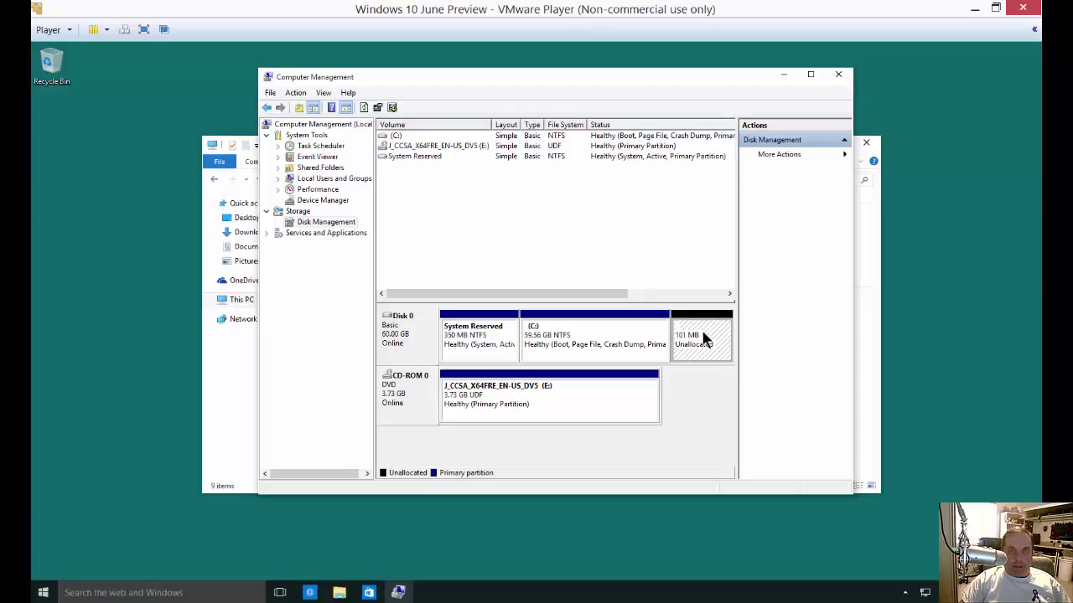
Start a New Simple Volume on Disk 0's unallocated space, keeping 100 MB and drive letter D.
right_click(701, 335)
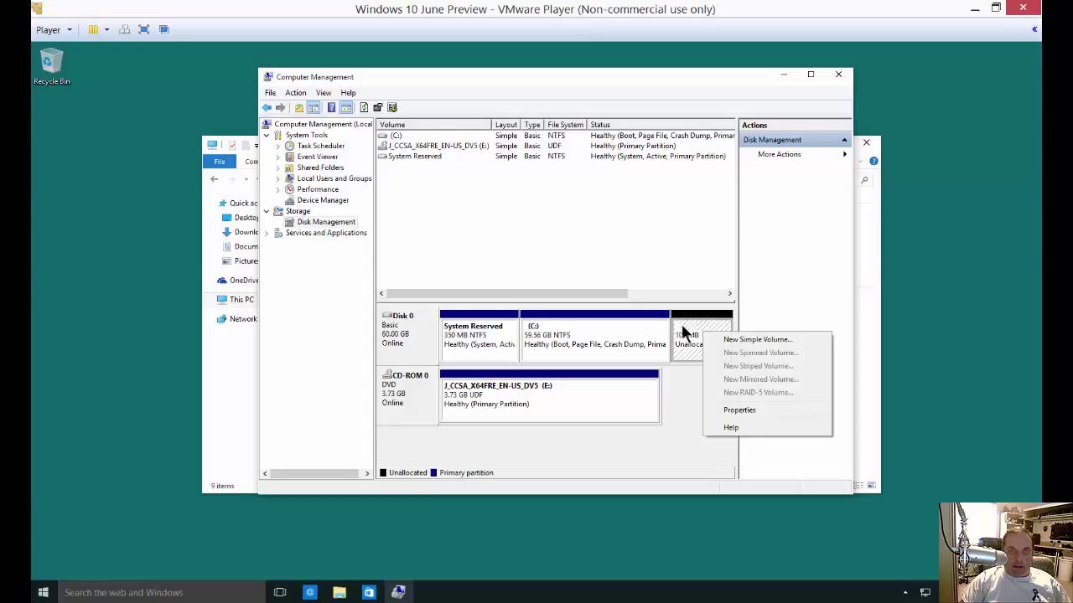
click(757, 339)
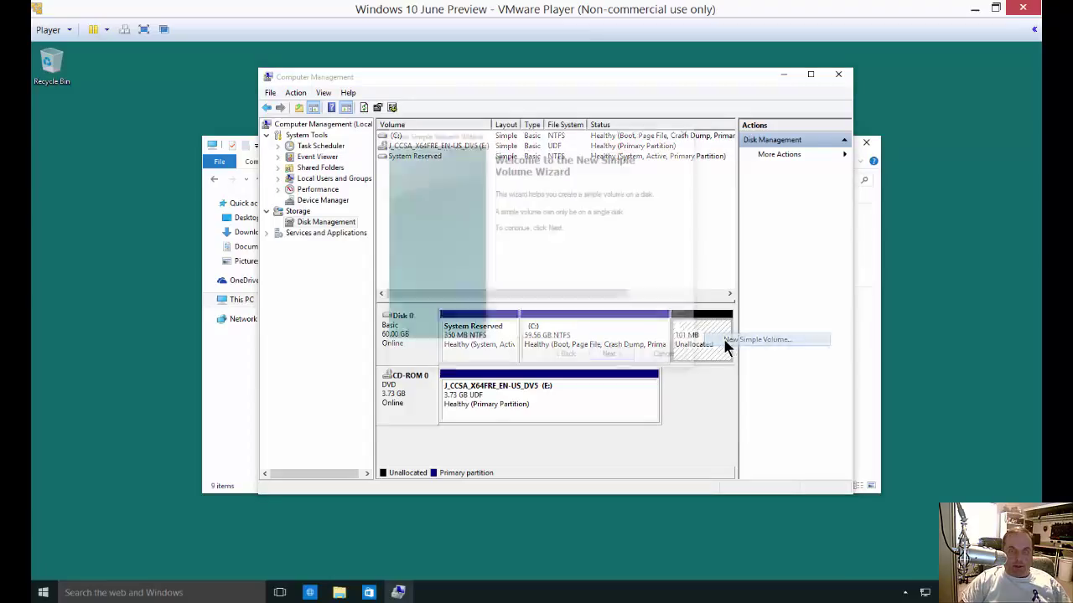
click(763, 339)
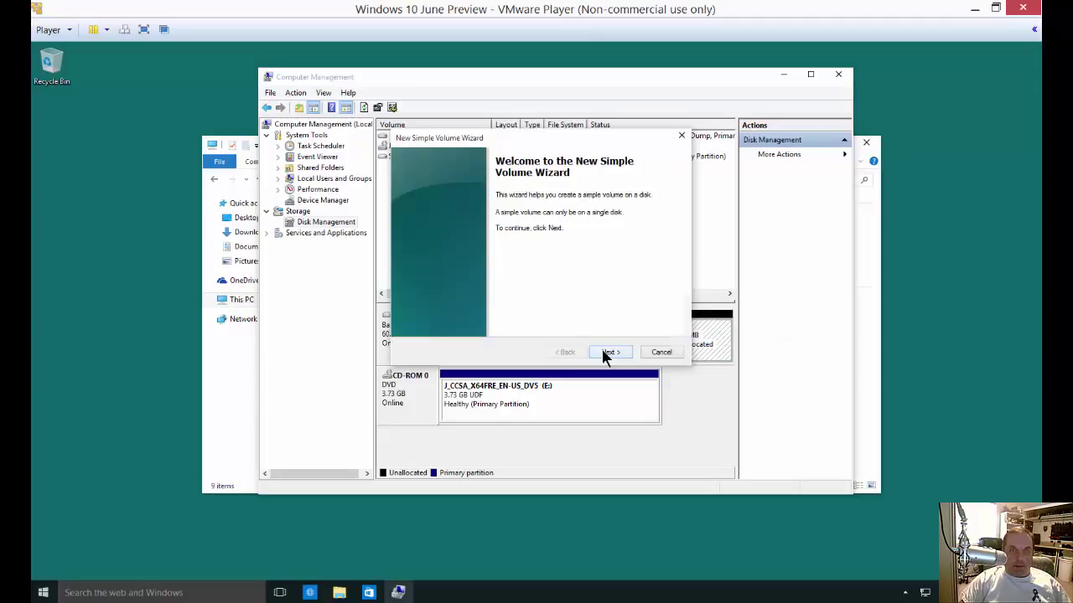
click(609, 352)
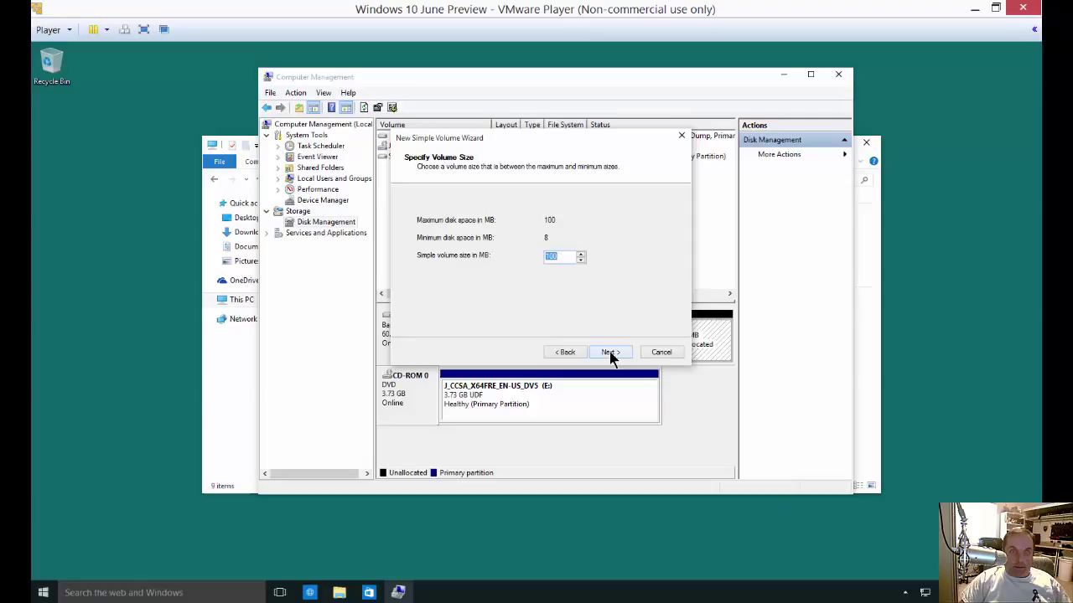
click(609, 352)
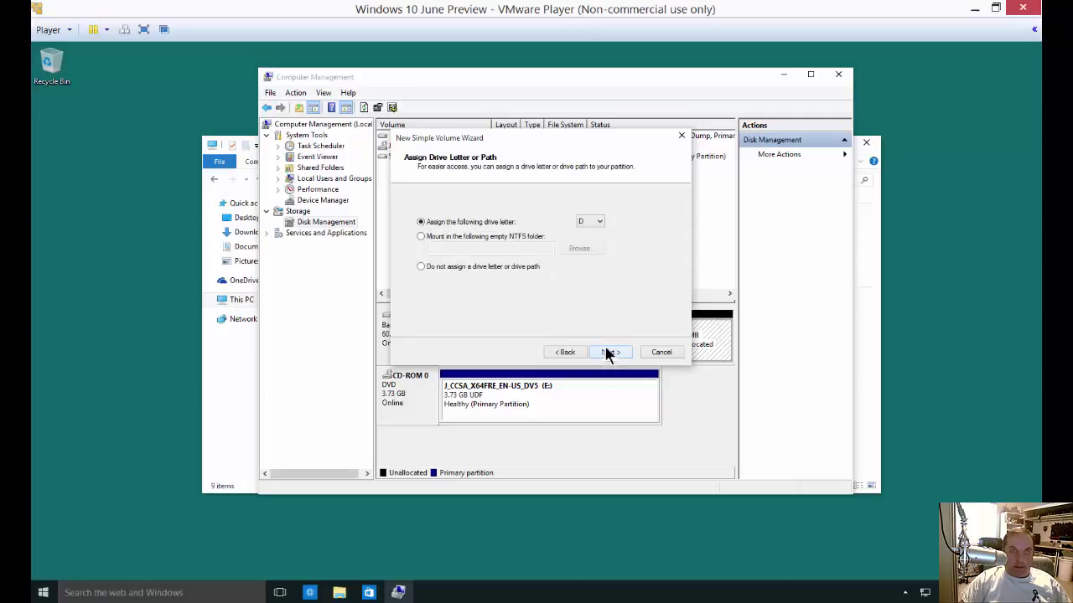
mouse_move(589, 243)
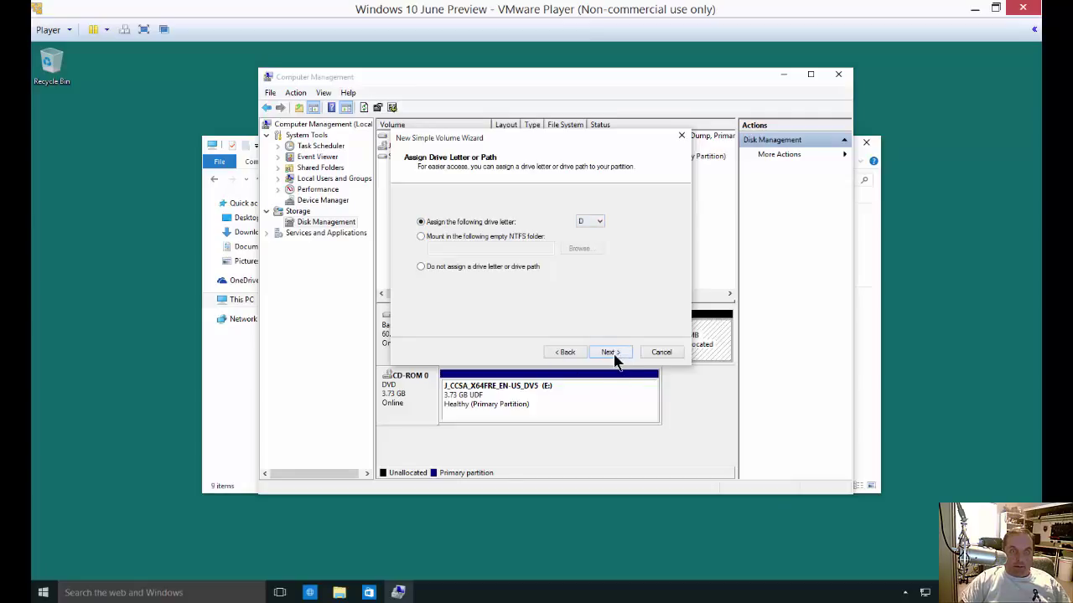
click(610, 352)
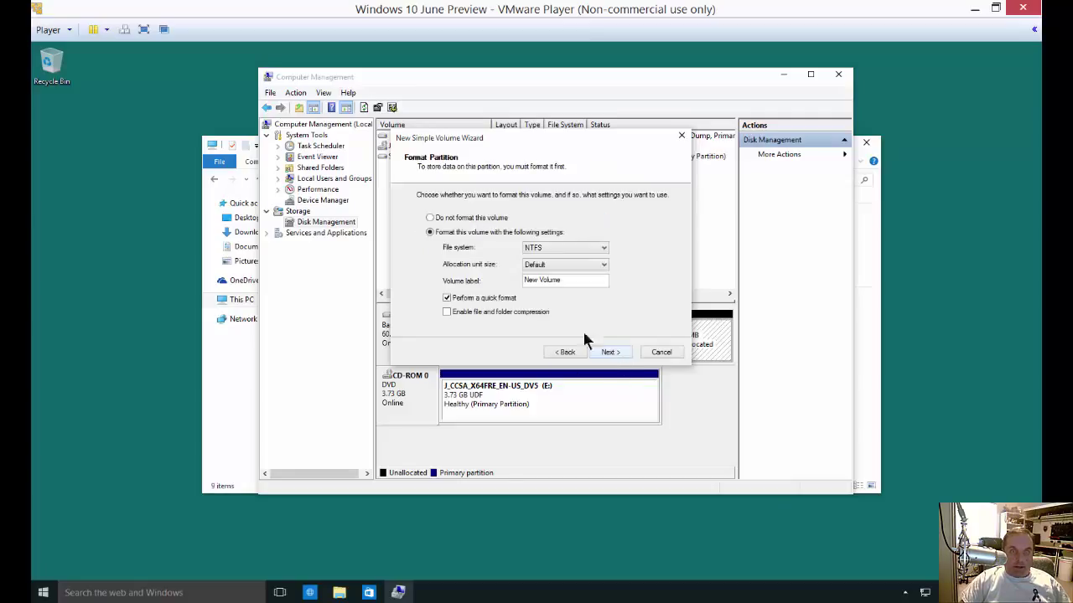
mouse_move(513, 277)
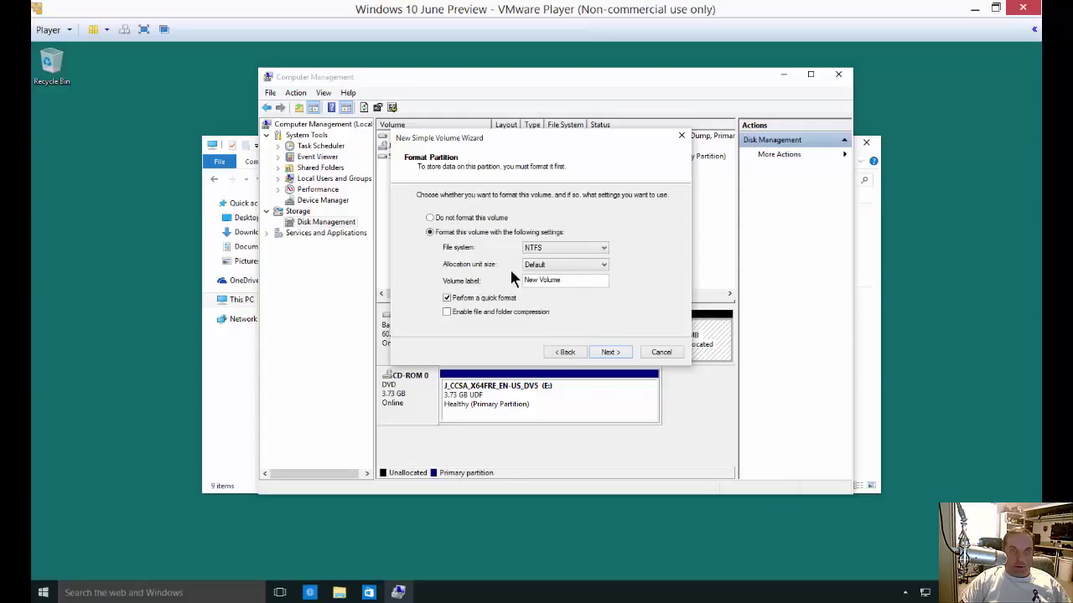
click(602, 247)
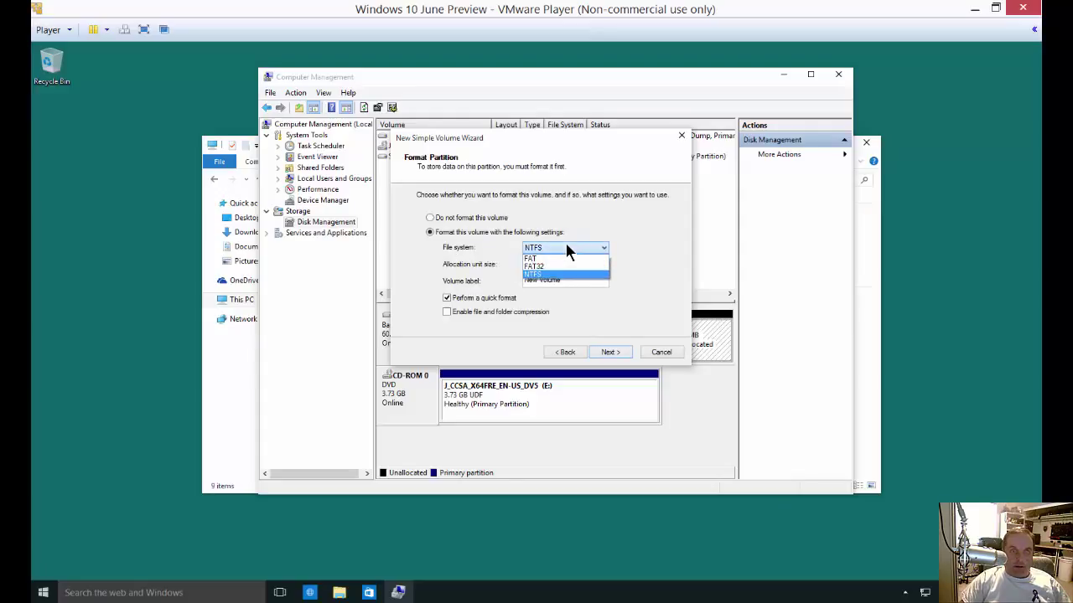
mouse_move(639, 253)
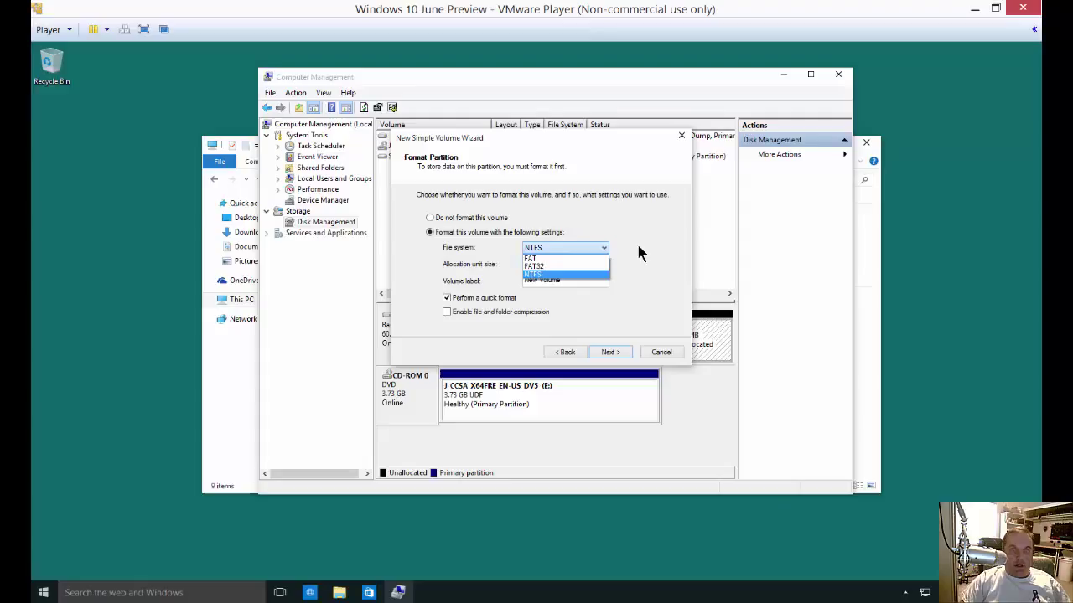
mouse_move(584, 268)
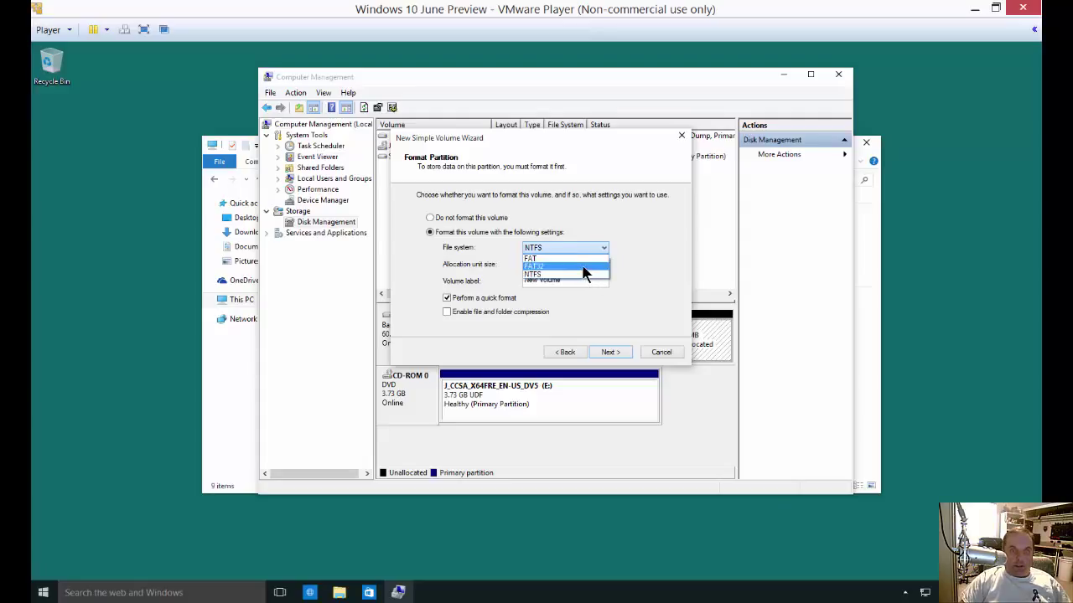
click(532, 274)
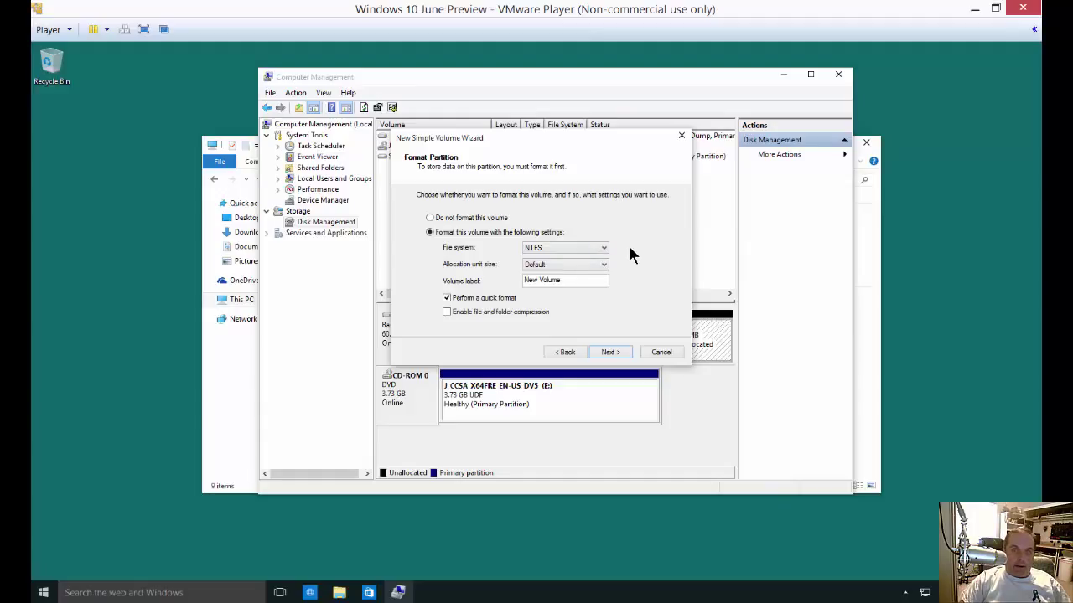
mouse_move(449, 306)
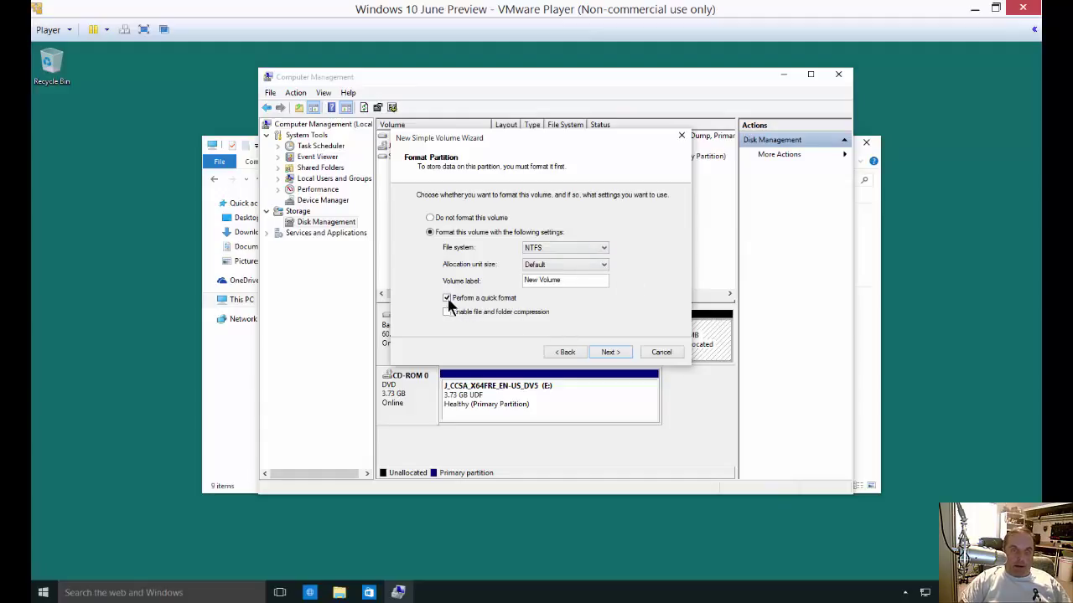
mouse_move(559, 308)
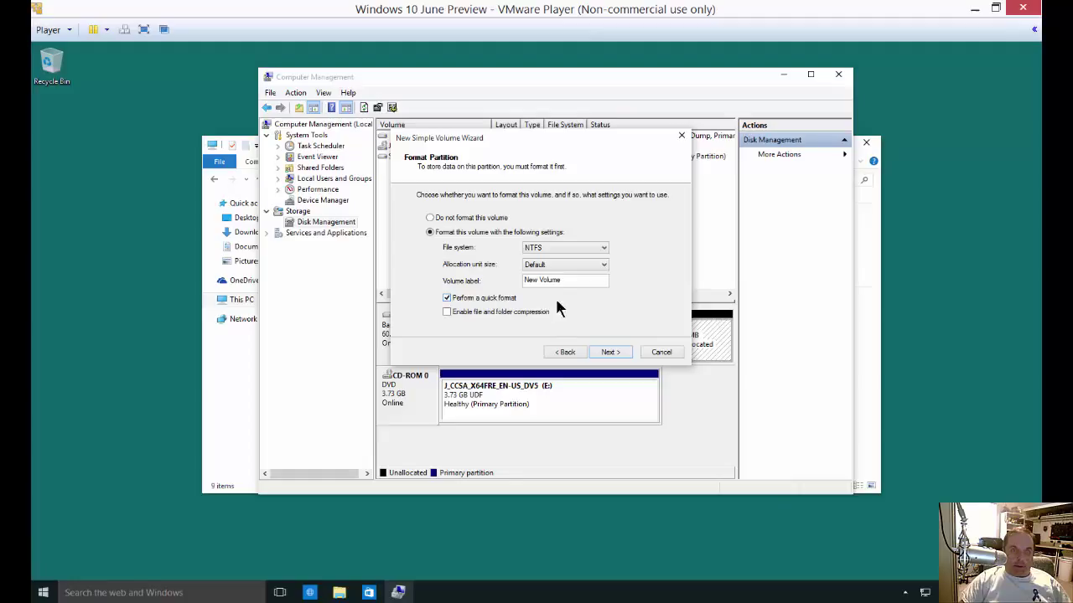
mouse_move(599, 314)
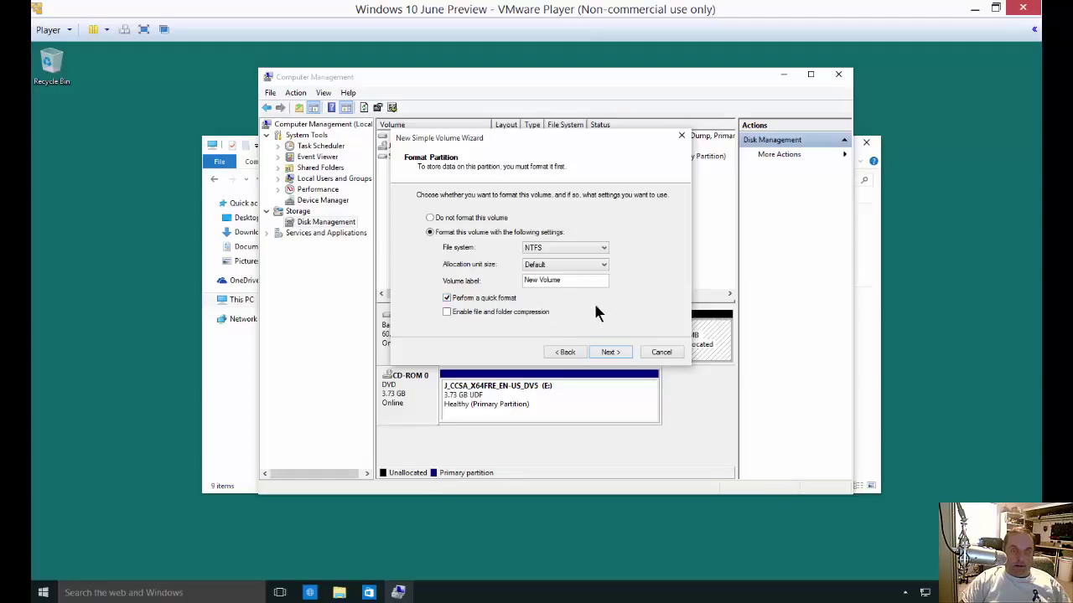
mouse_move(634, 325)
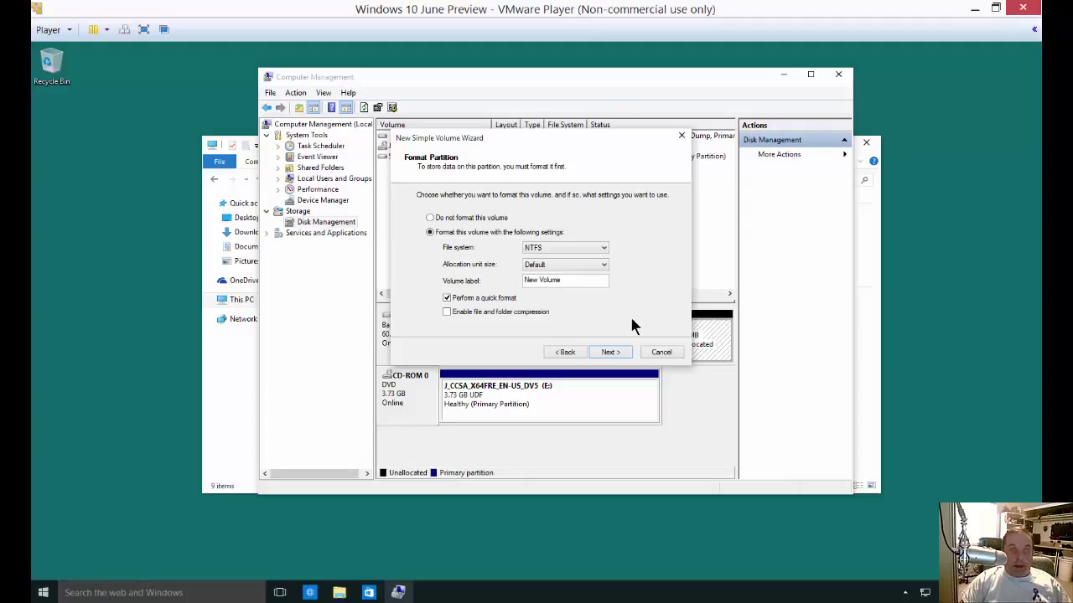
mouse_move(523, 325)
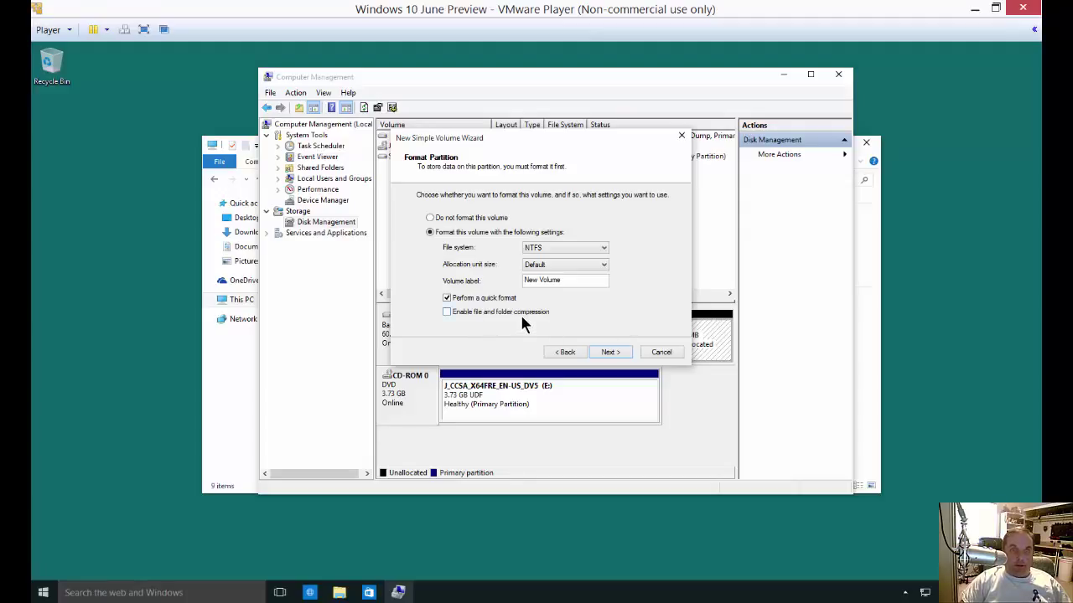
mouse_move(497, 318)
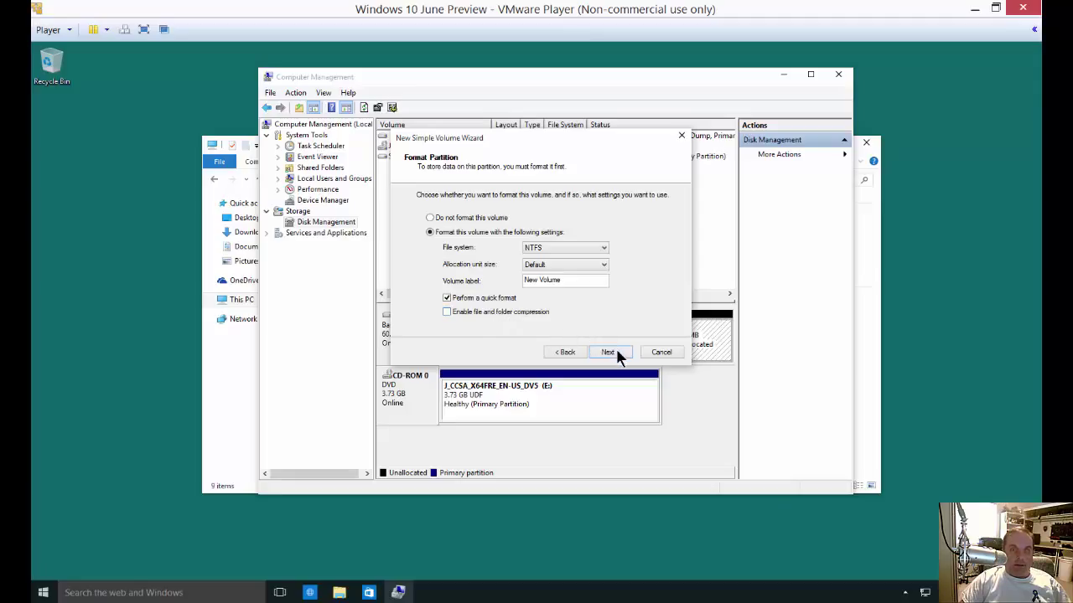
Finish the wizard to create New Volume (D:), then open the empty drive in Explorer.
click(607, 352)
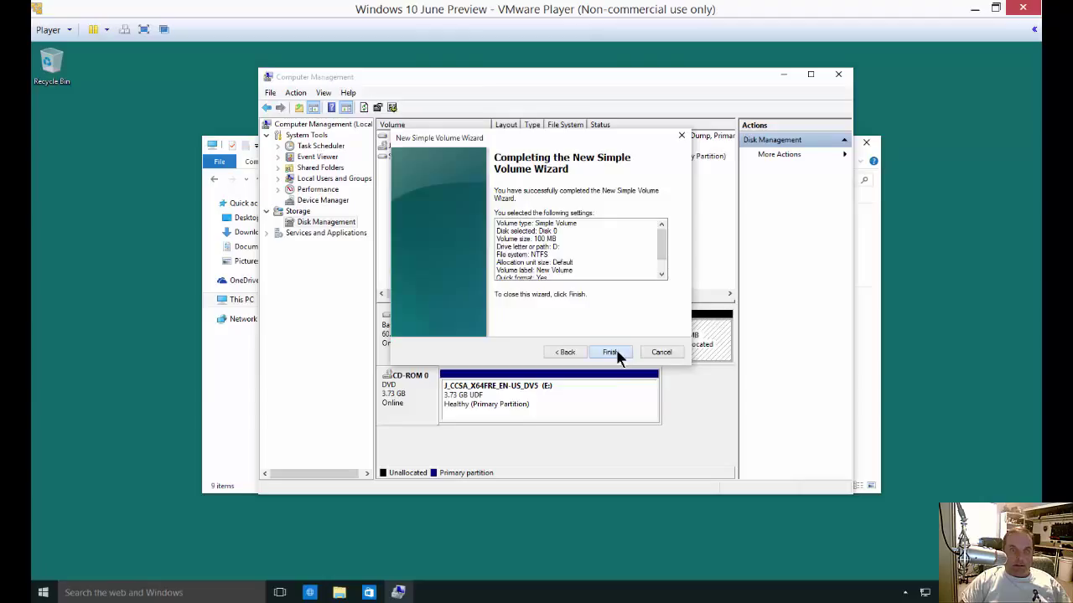
click(609, 352)
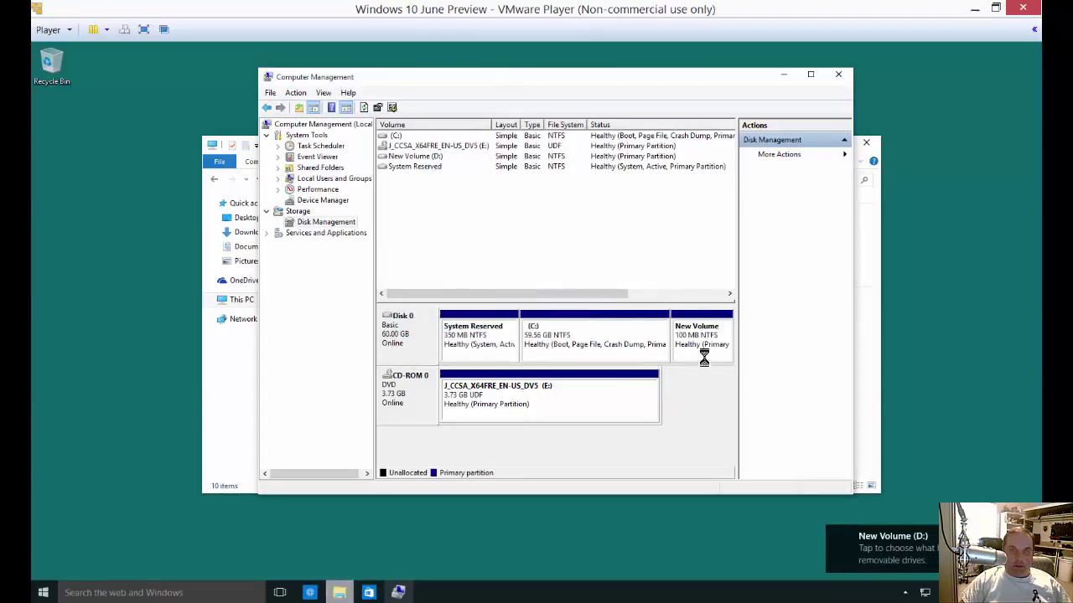
click(702, 335)
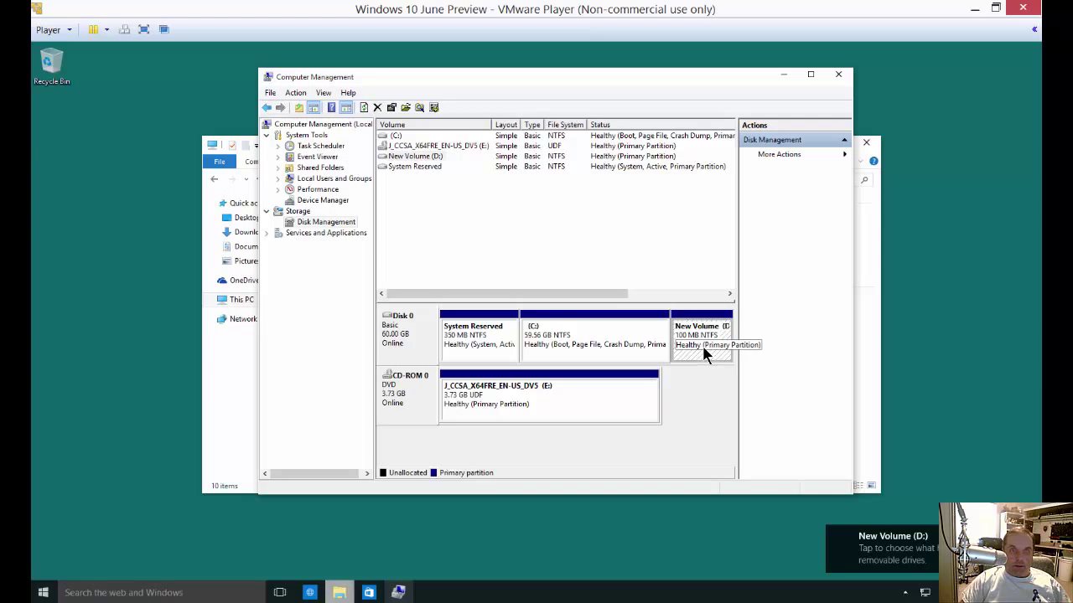
click(415, 156)
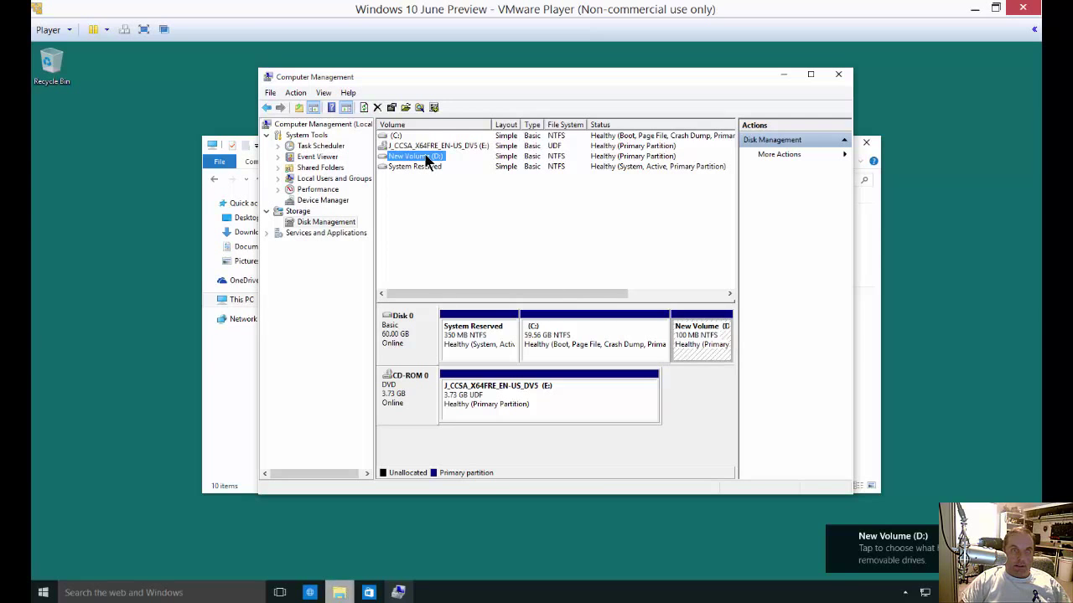
double_click(410, 156)
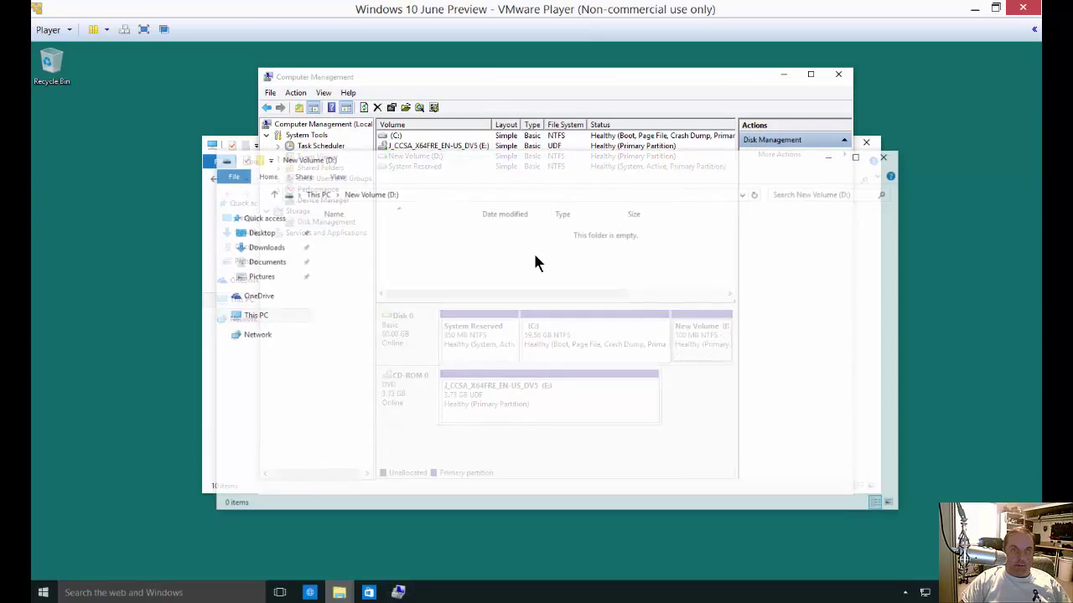